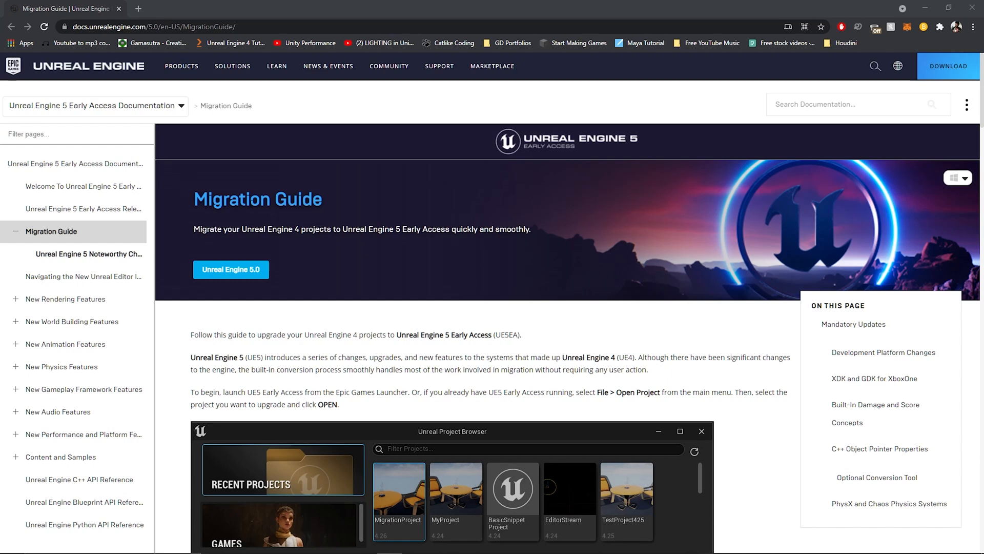
Step: Close the UE_GhostReconMar2021 editor and start the Epic Games Launcher from the Start menu
scroll("down", 3)
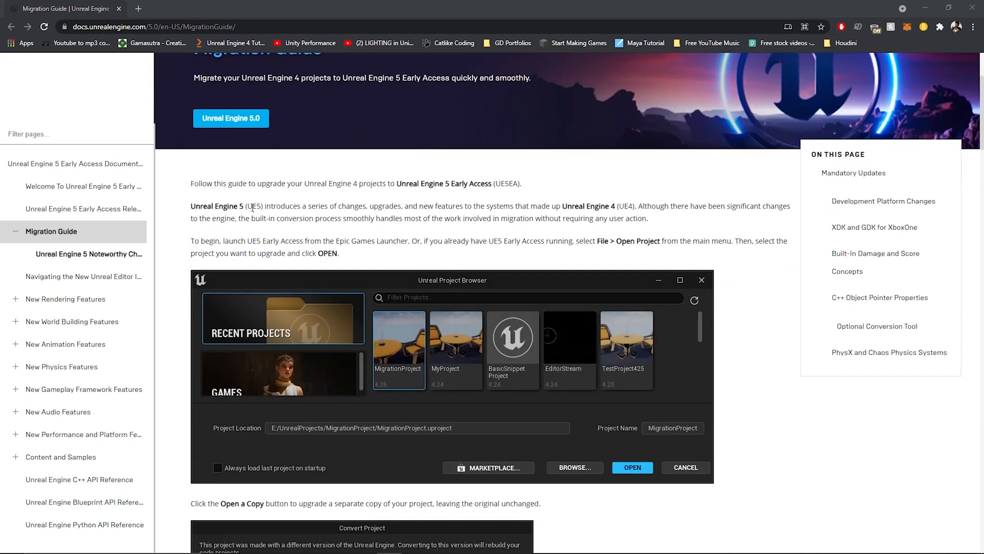
scroll("down", 3)
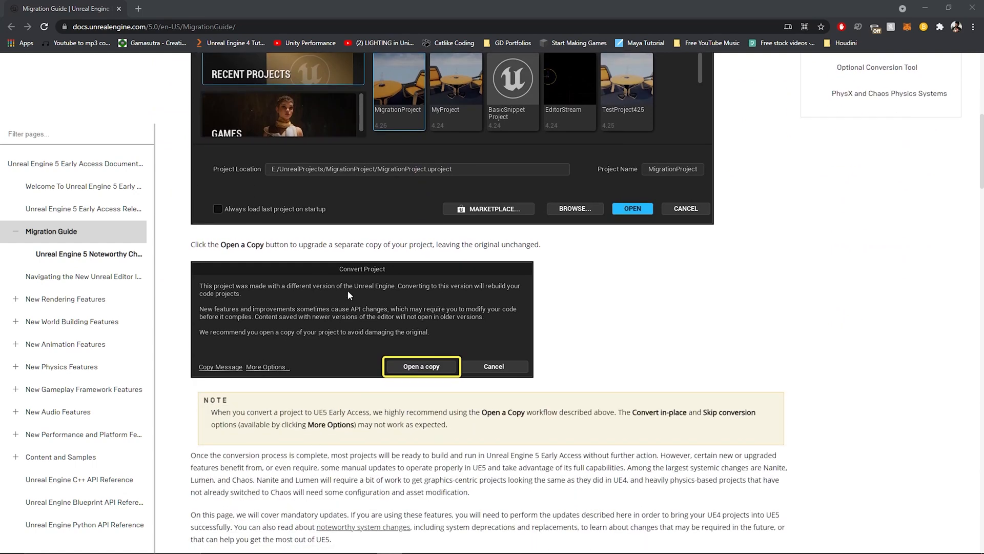
scroll("down", 3)
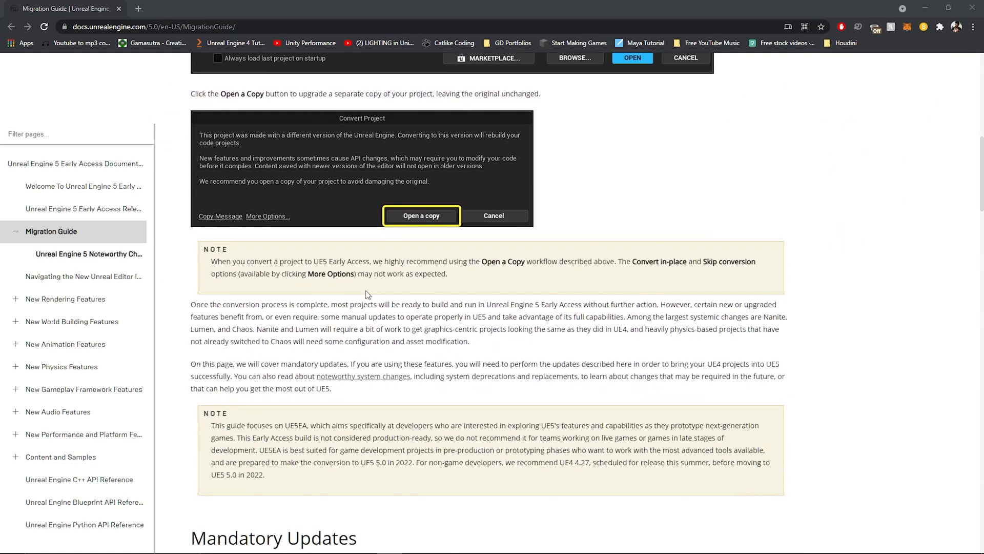
scroll("down", 3)
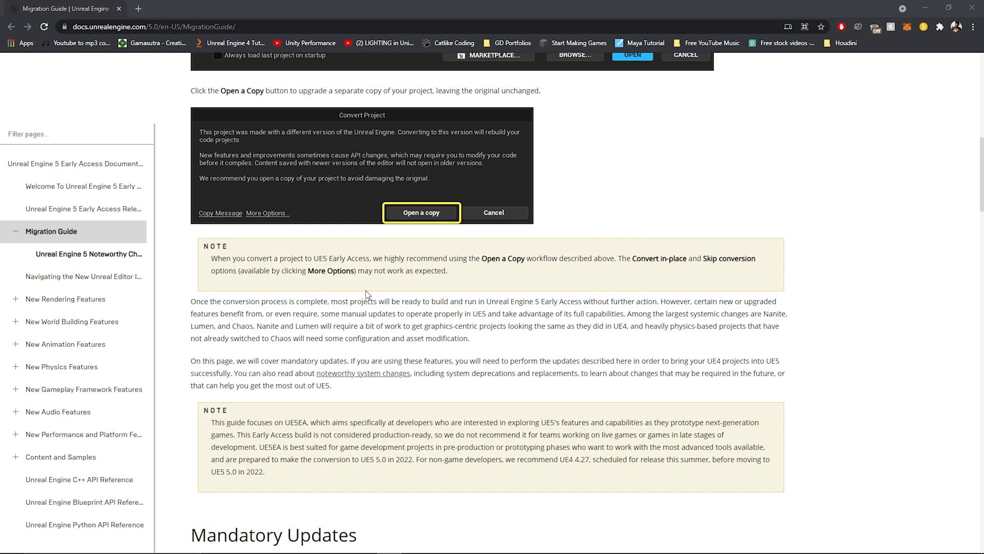
mouse_move(368, 296)
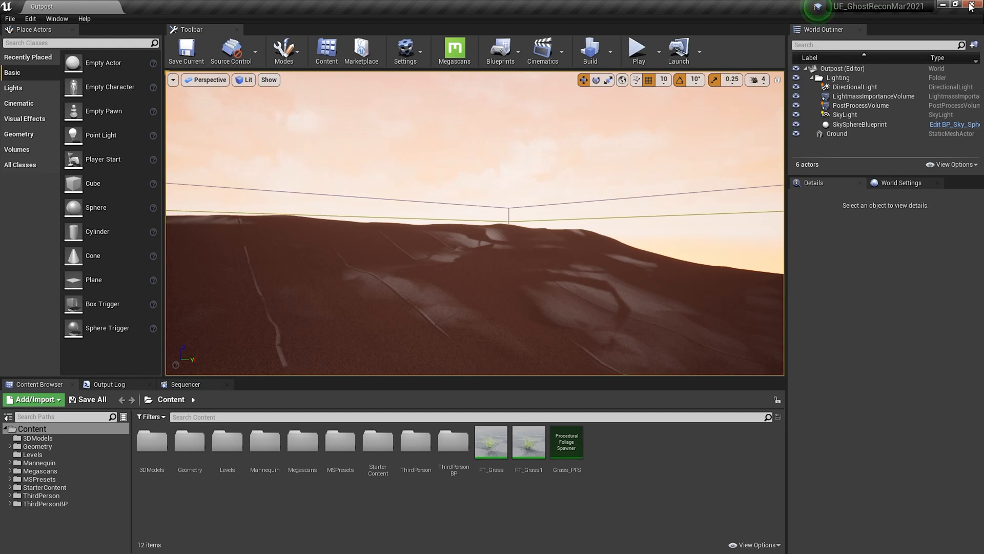
left_click(9, 543)
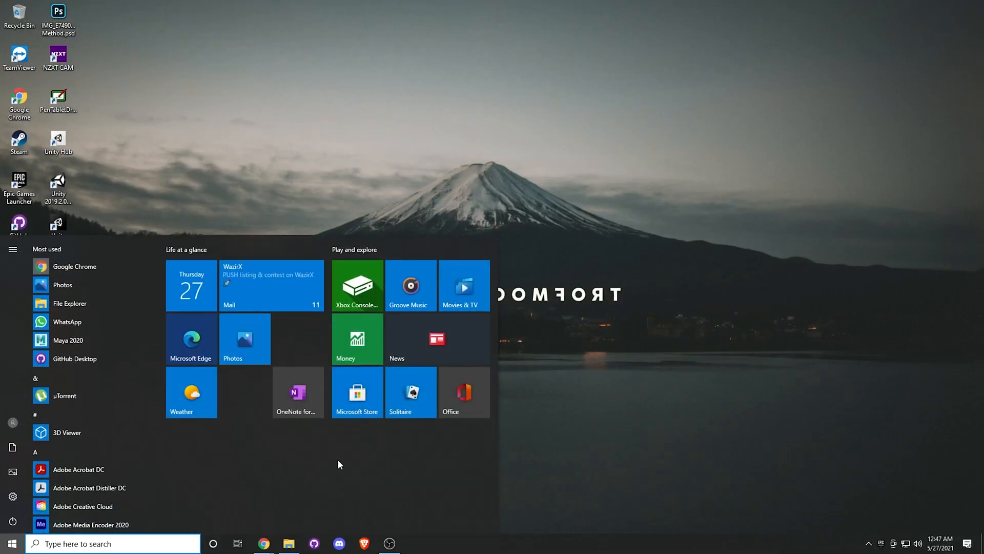
type("ep")
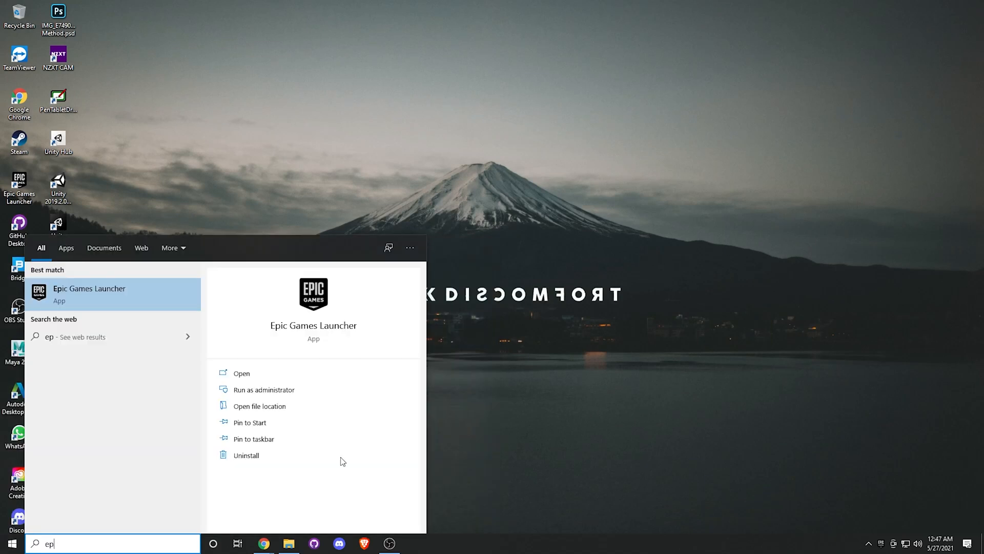
left_click(89, 293)
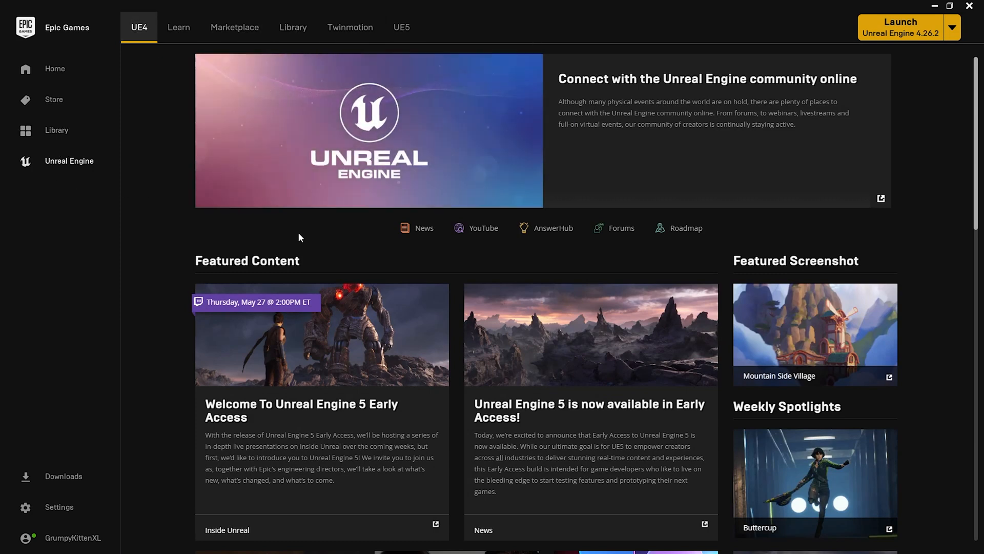
mouse_move(139, 27)
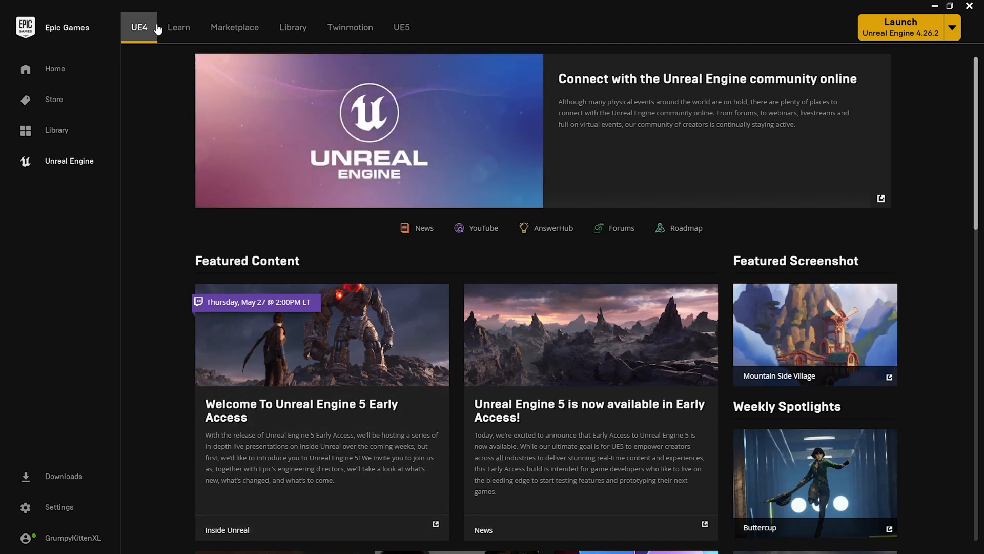
Step: Launch the Unreal Engine 5.0.0 Early Access engine from the launcher's UE5 Library
left_click(401, 27)
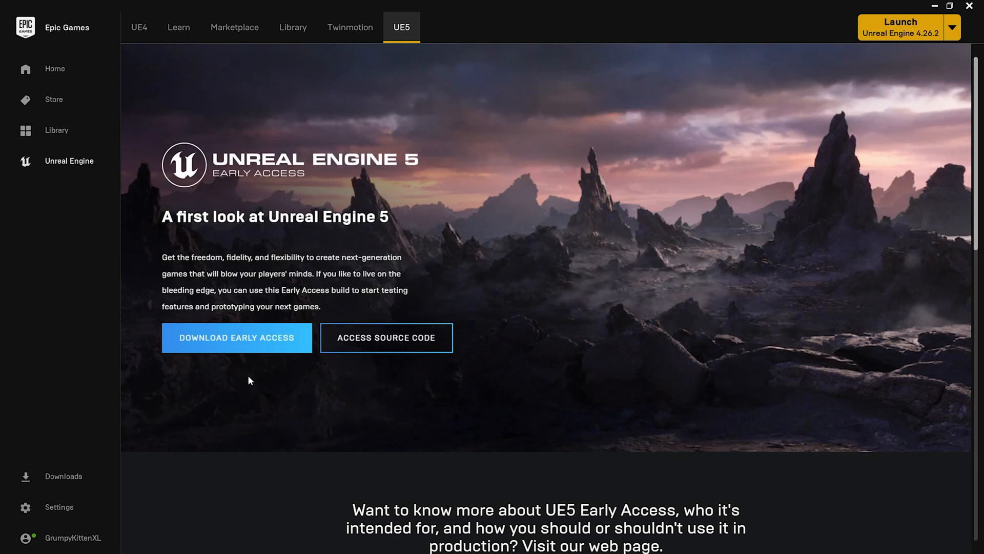
mouse_move(322, 54)
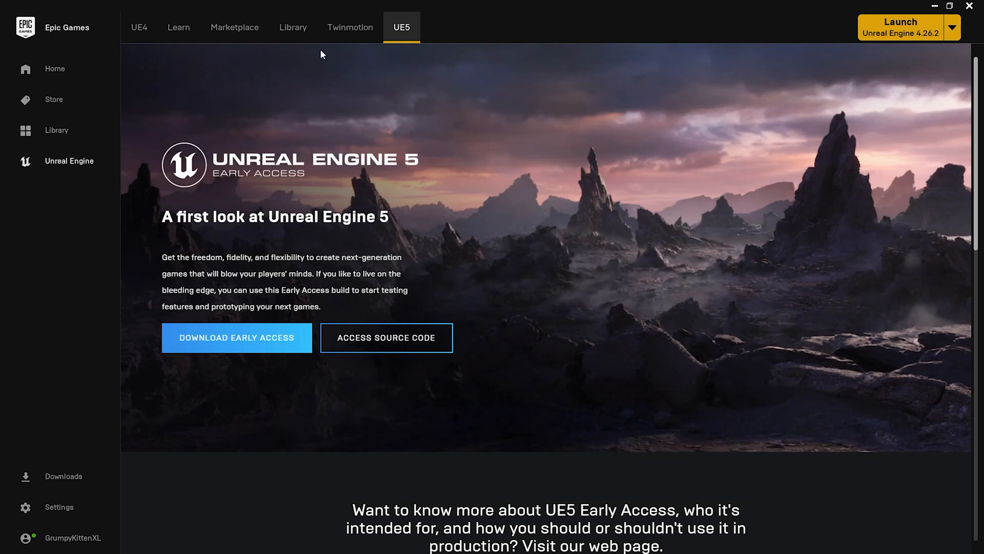
left_click(293, 27)
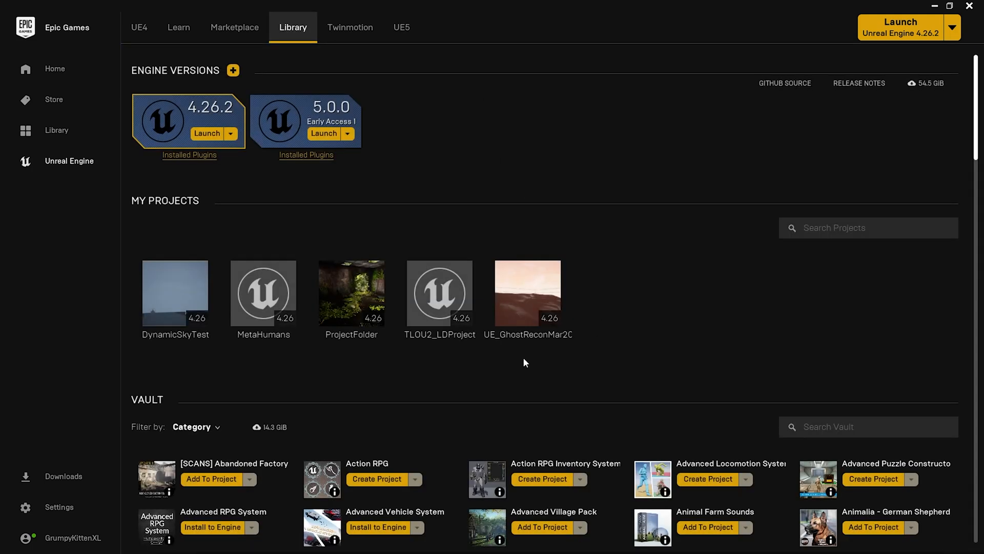
mouse_move(589, 223)
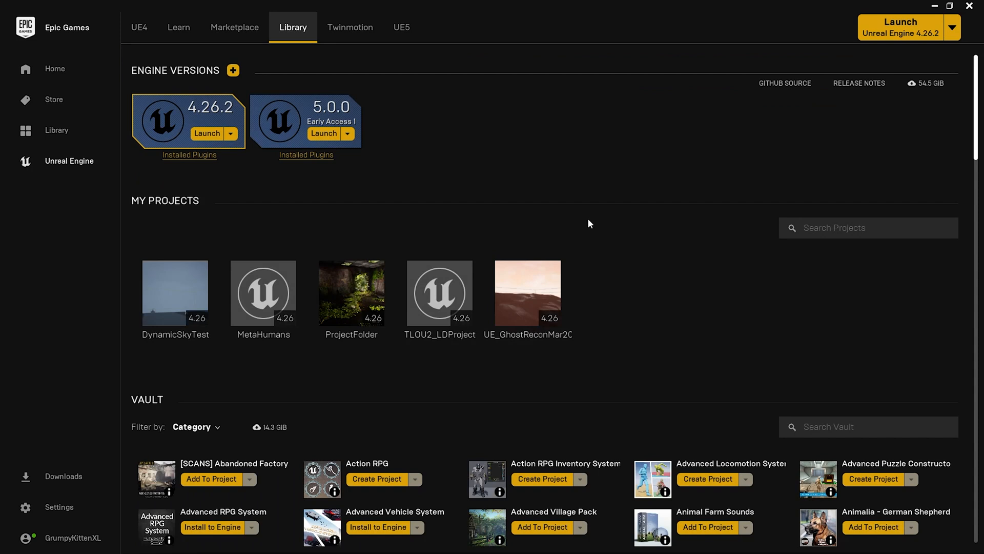
mouse_move(325, 159)
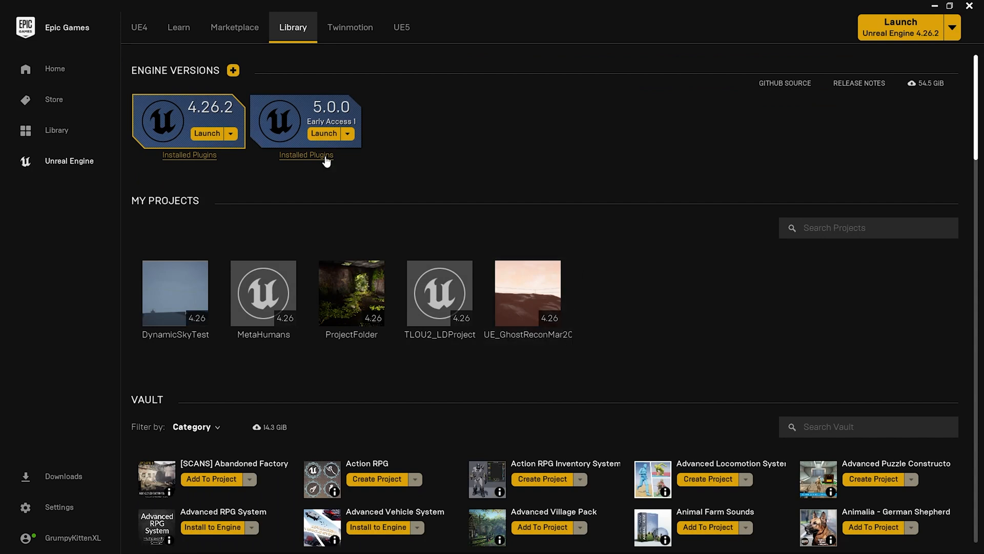
left_click(324, 133)
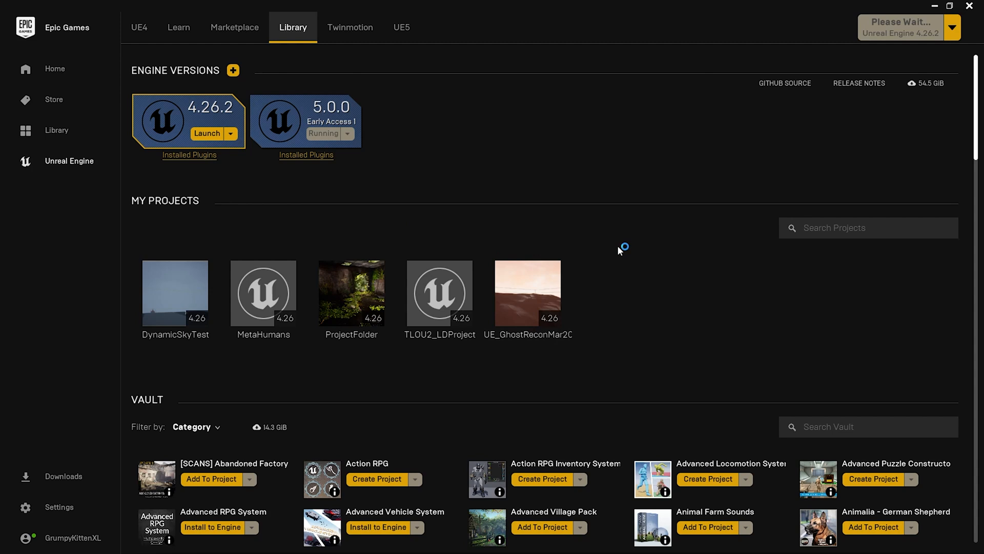
left_click(206, 134)
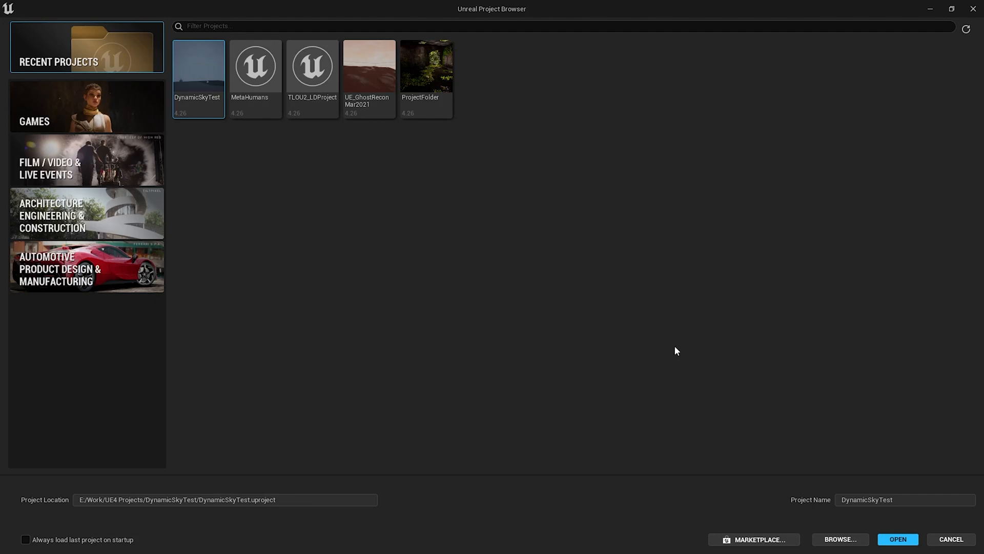
mouse_move(659, 345)
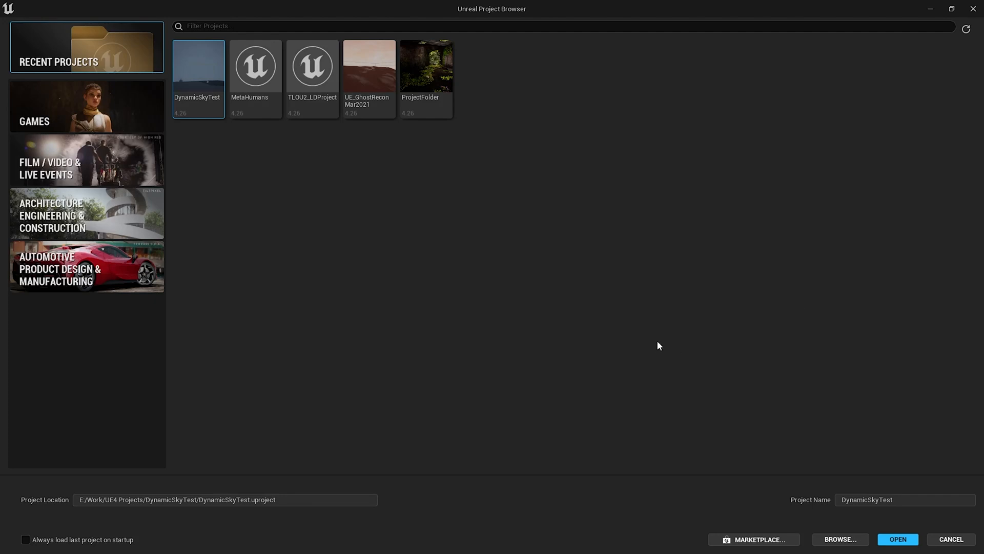
mouse_move(134, 58)
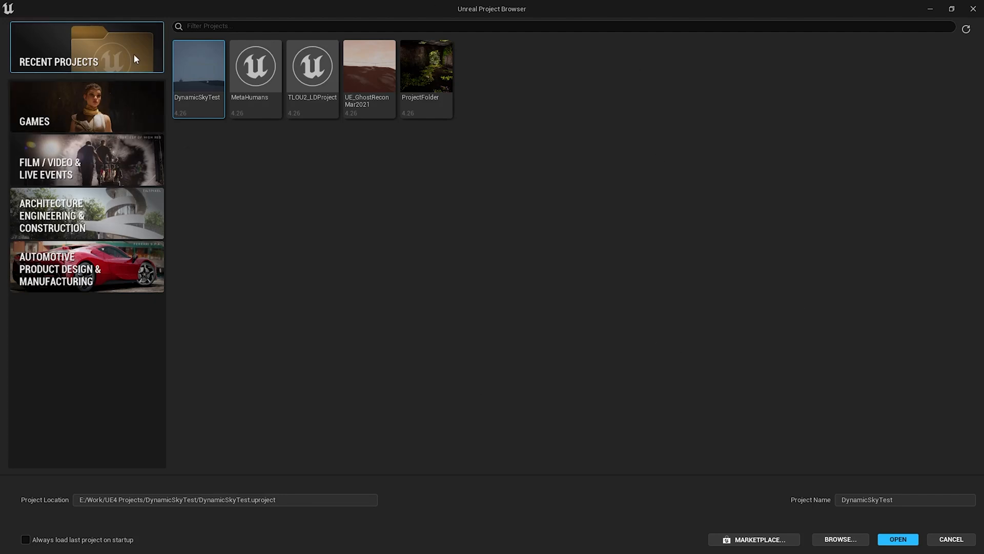
mouse_move(426, 66)
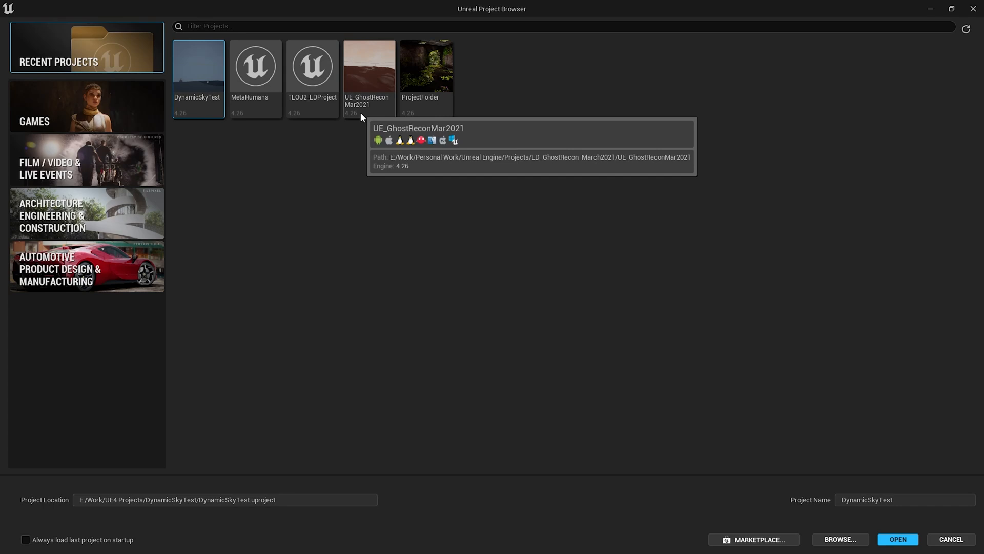
mouse_move(405, 89)
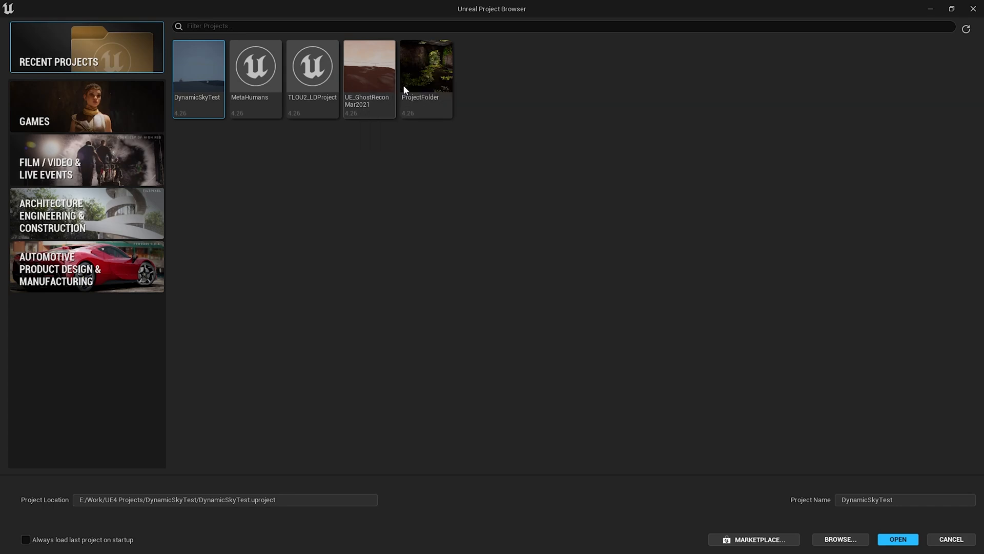
mouse_move(369, 69)
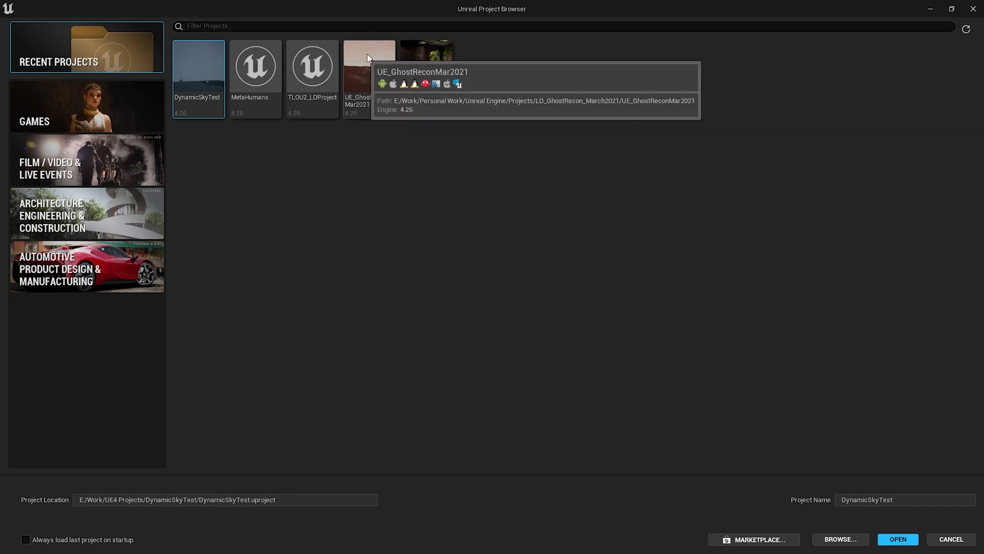
mouse_move(437, 353)
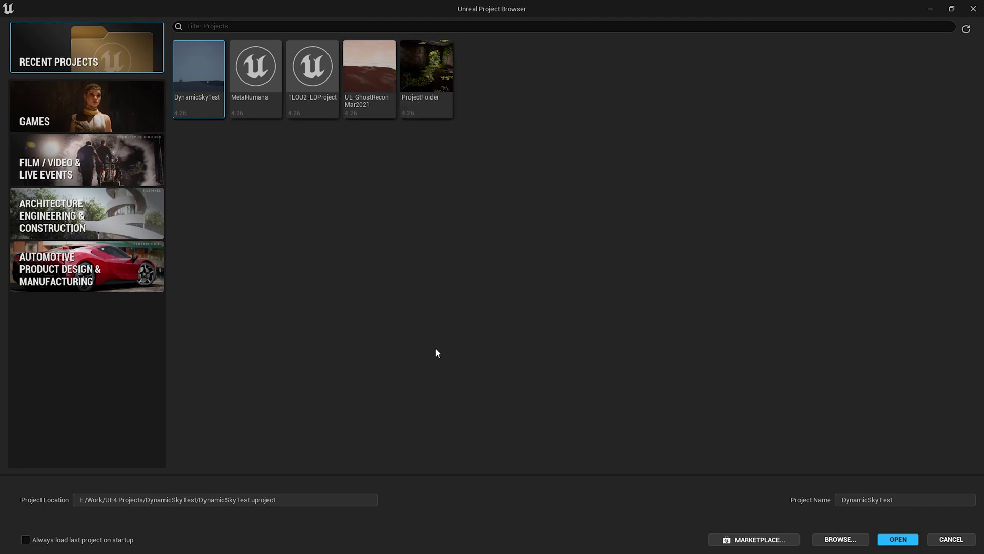
Step: Select UE_GhostReconMar2021 under Recent Projects and open it in UE5
left_click(369, 66)
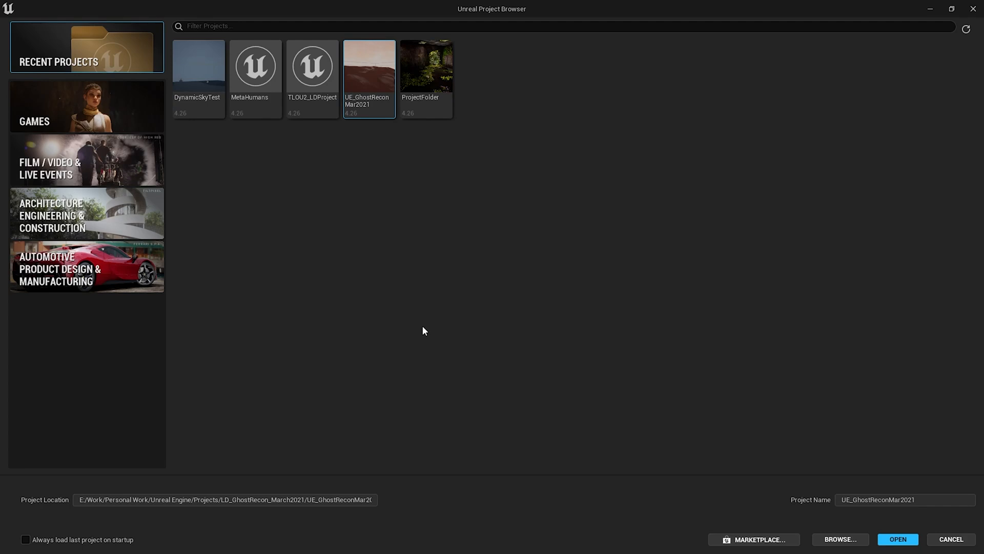
mouse_move(389, 76)
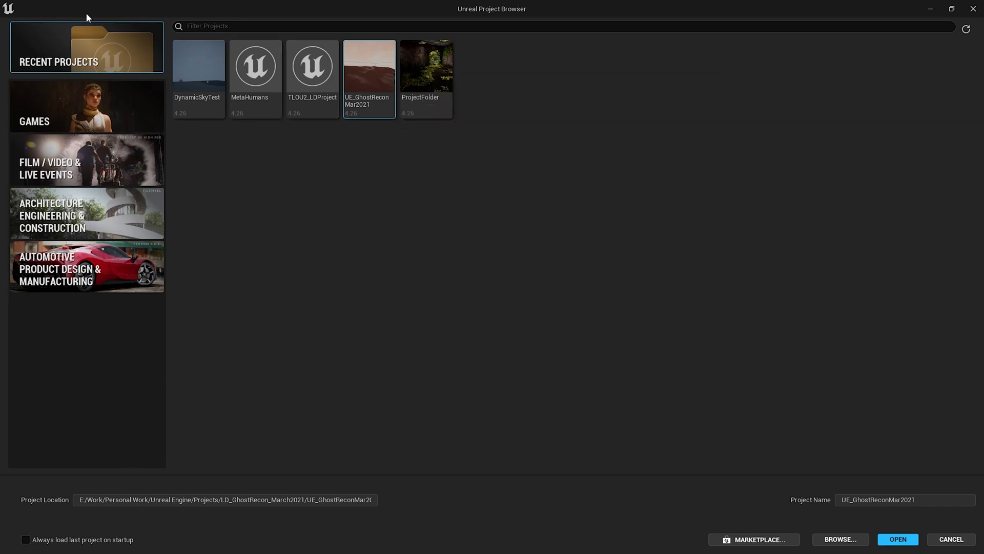
mouse_move(112, 53)
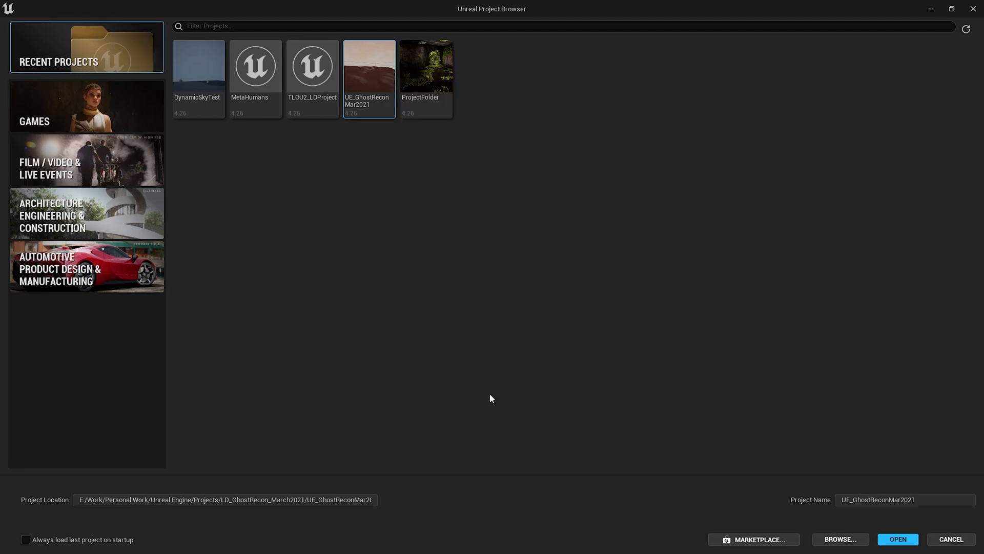
left_click(897, 540)
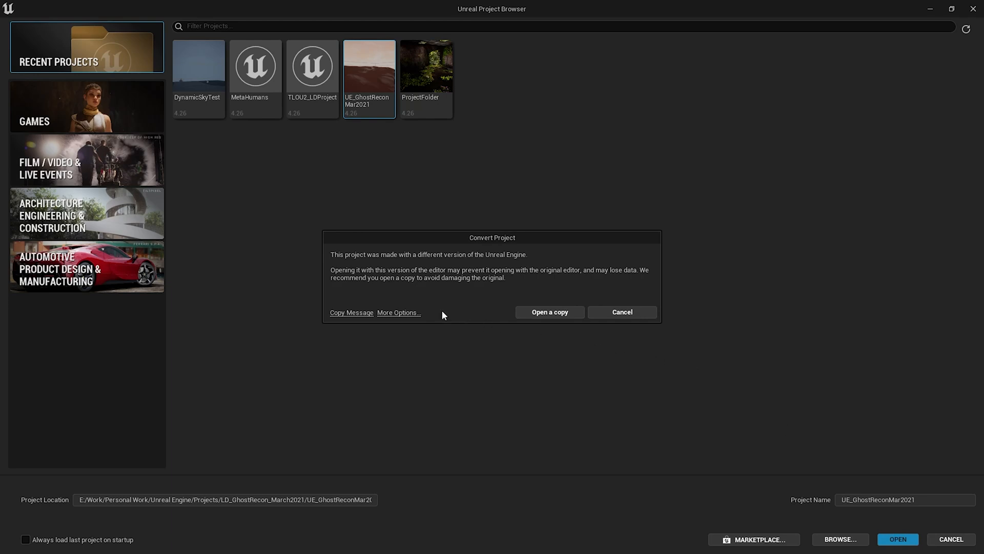
mouse_move(580, 313)
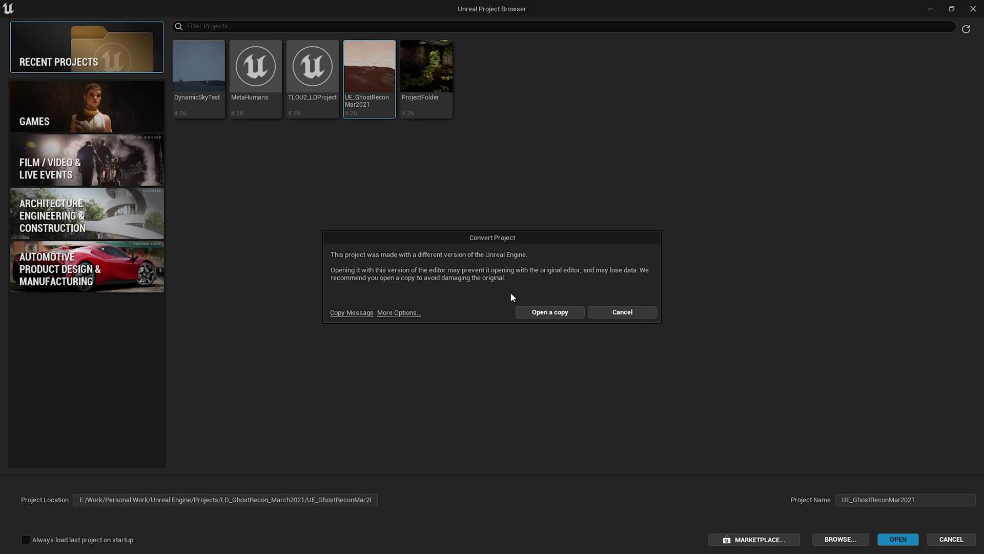
mouse_move(574, 305)
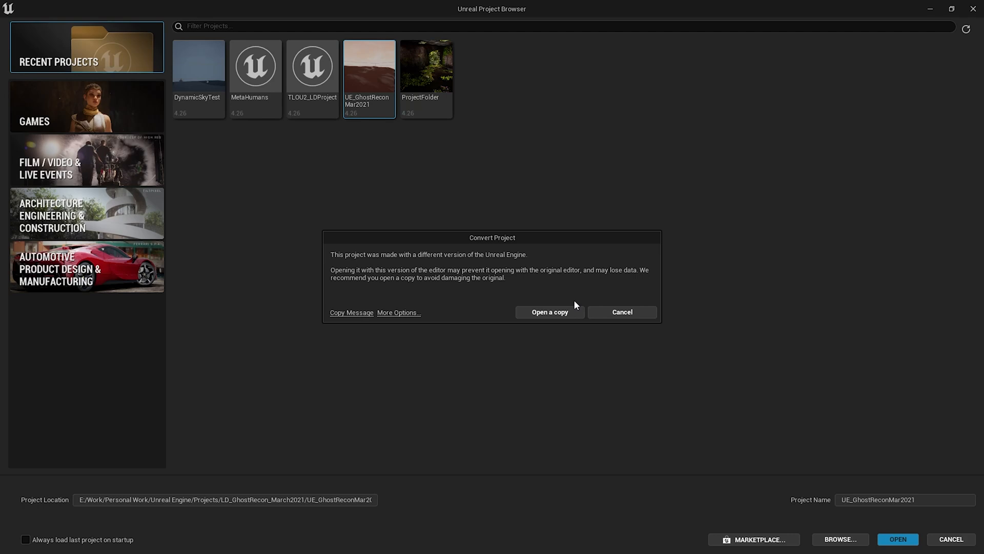
mouse_move(596, 298)
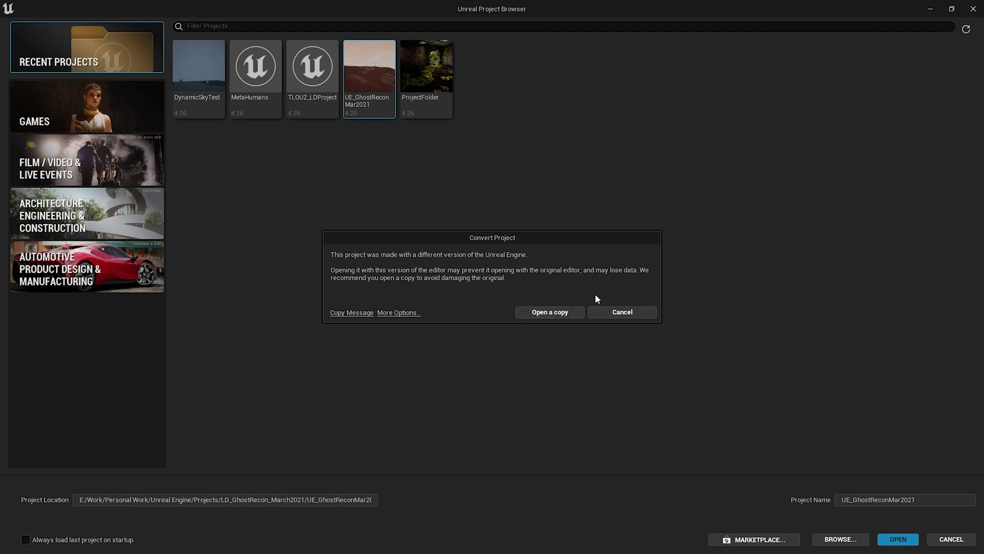
mouse_move(562, 271)
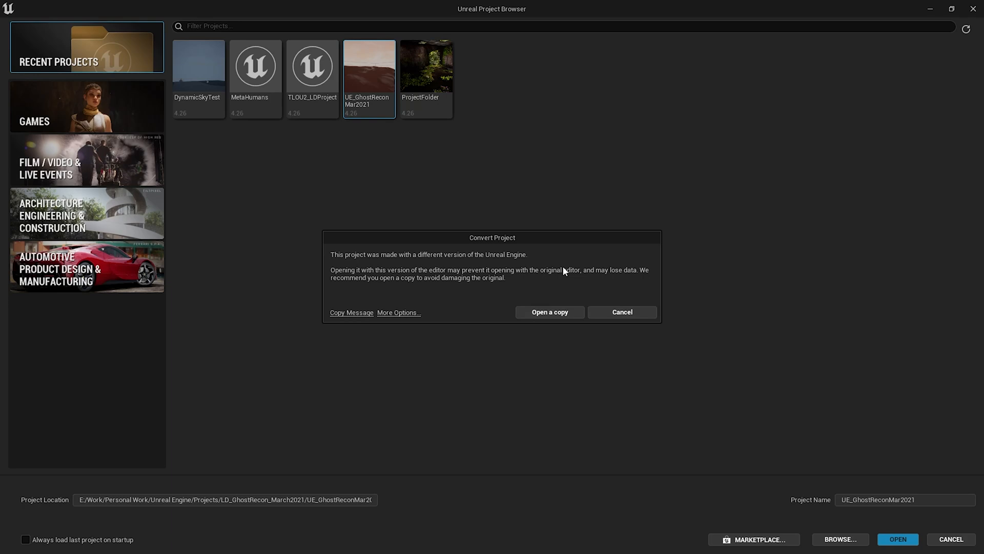
mouse_move(564, 272)
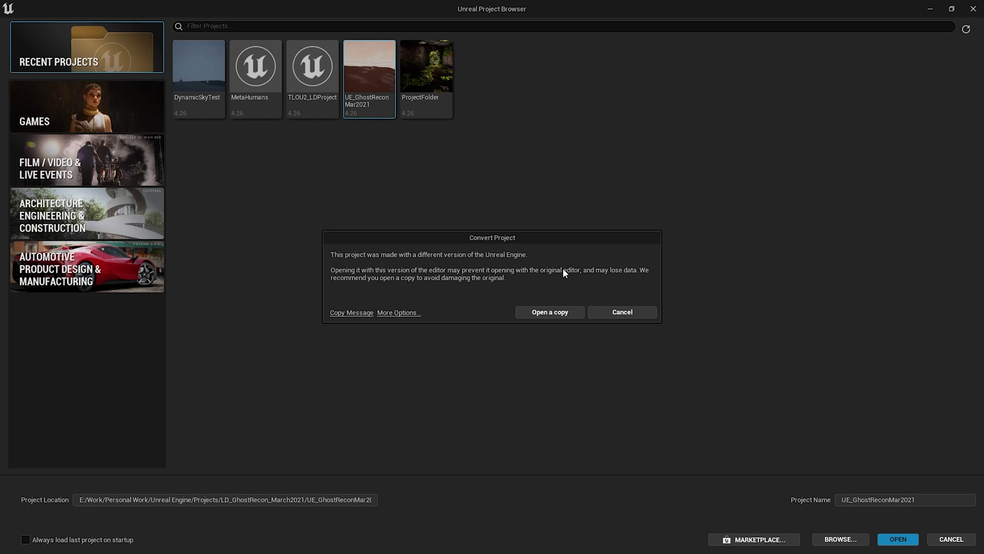
mouse_move(562, 278)
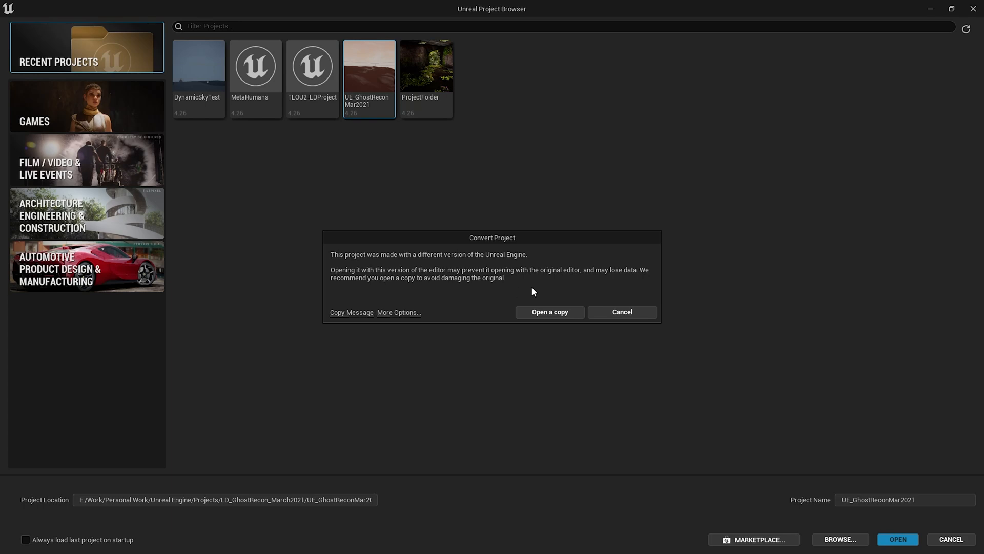
mouse_move(558, 290)
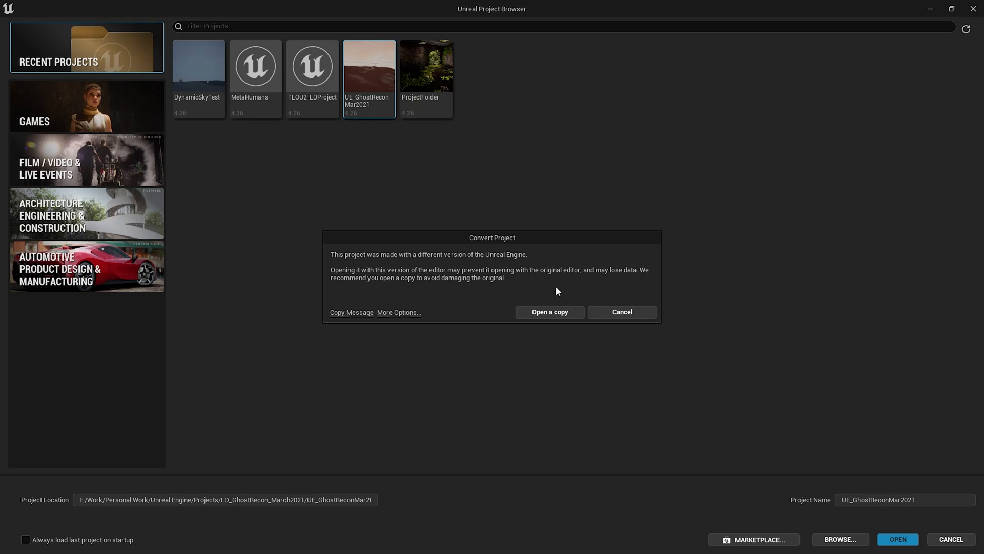
Step: Choose 'Open a copy' in the Convert Project dialog instead of converting the original
left_click(549, 312)
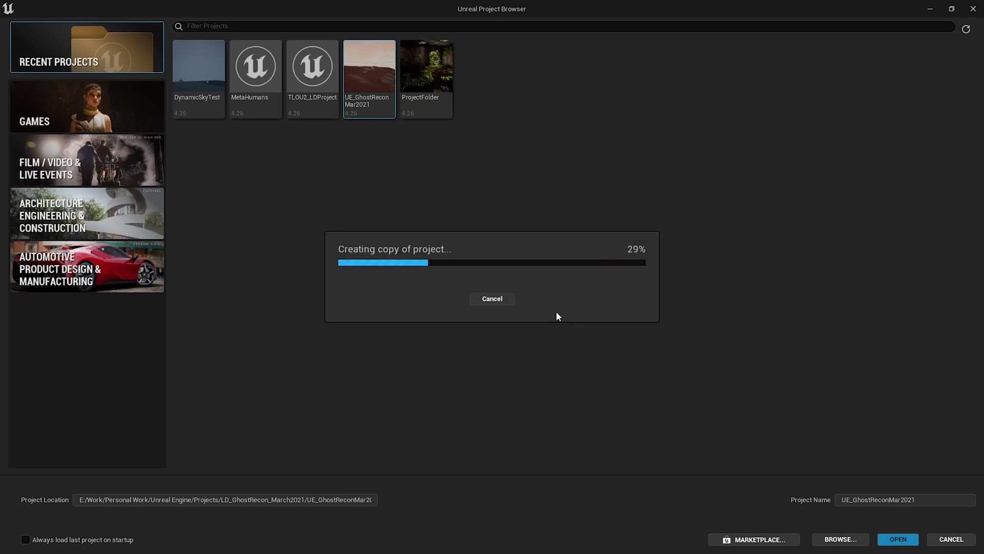
mouse_move(394, 350)
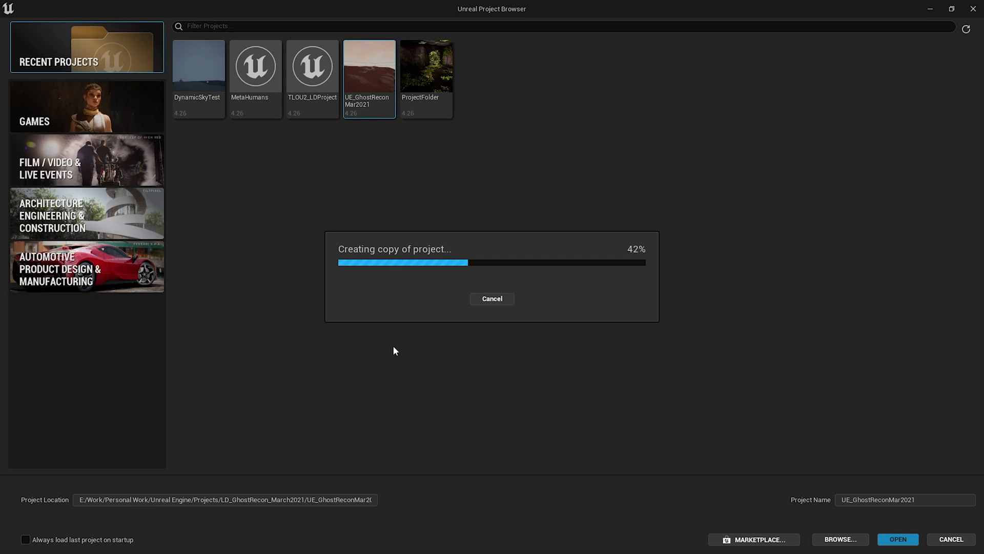
mouse_move(254, 216)
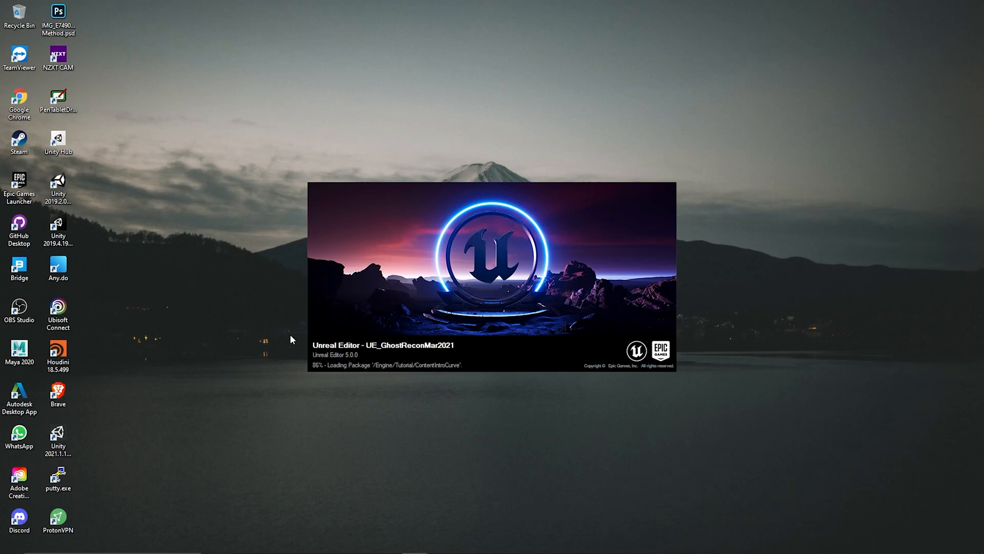
mouse_move(289, 376)
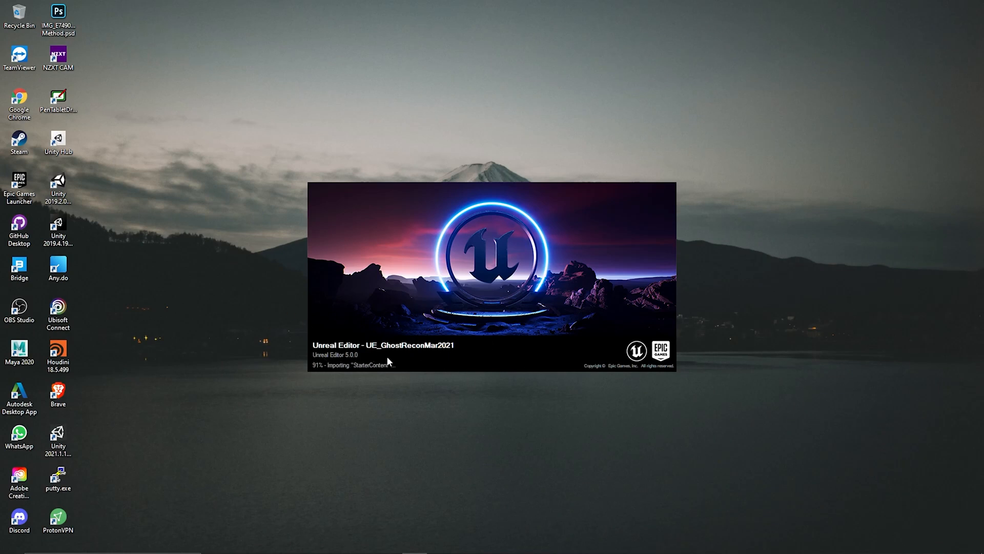
mouse_move(525, 471)
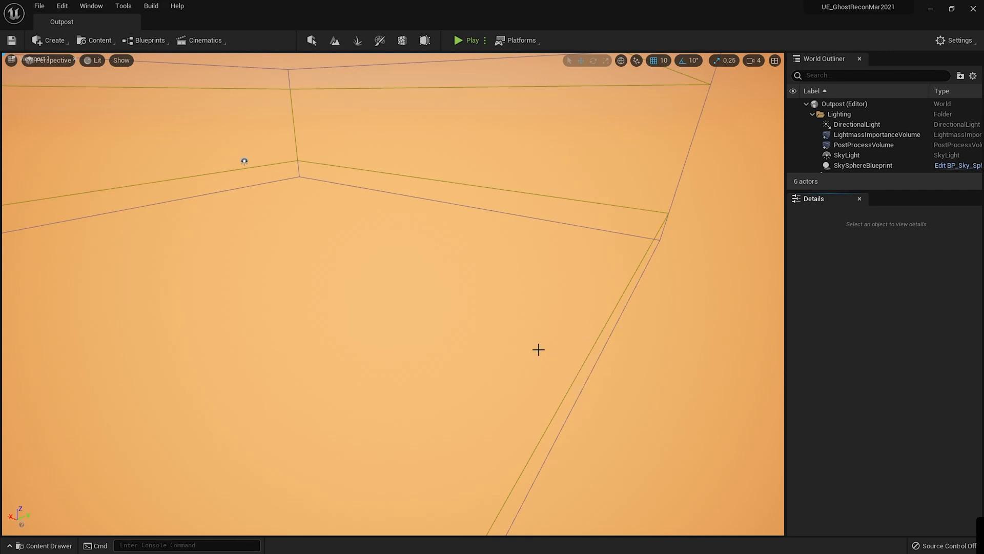
mouse_move(581, 370)
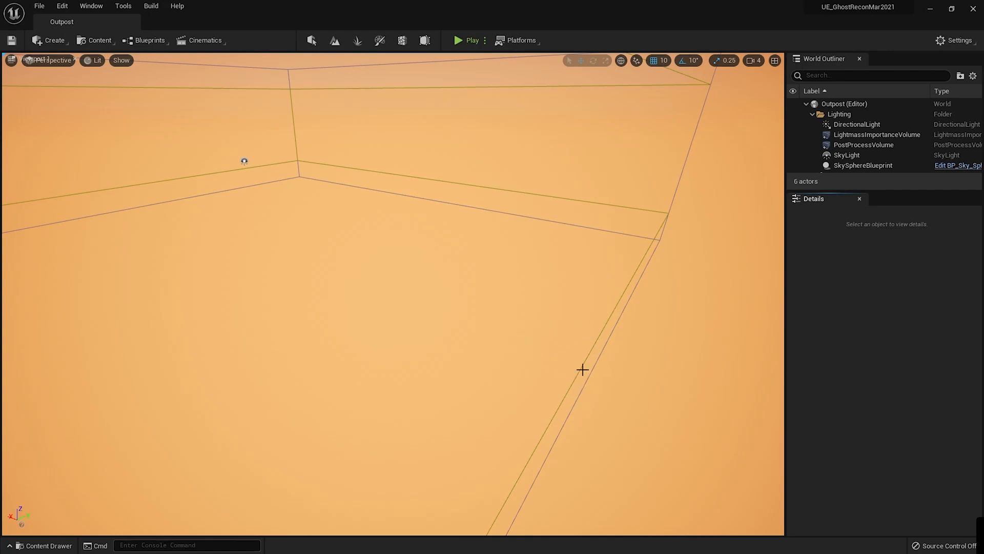
Step: Select the SkySphereBlueprint in the Outpost level viewport
left_click(863, 165)
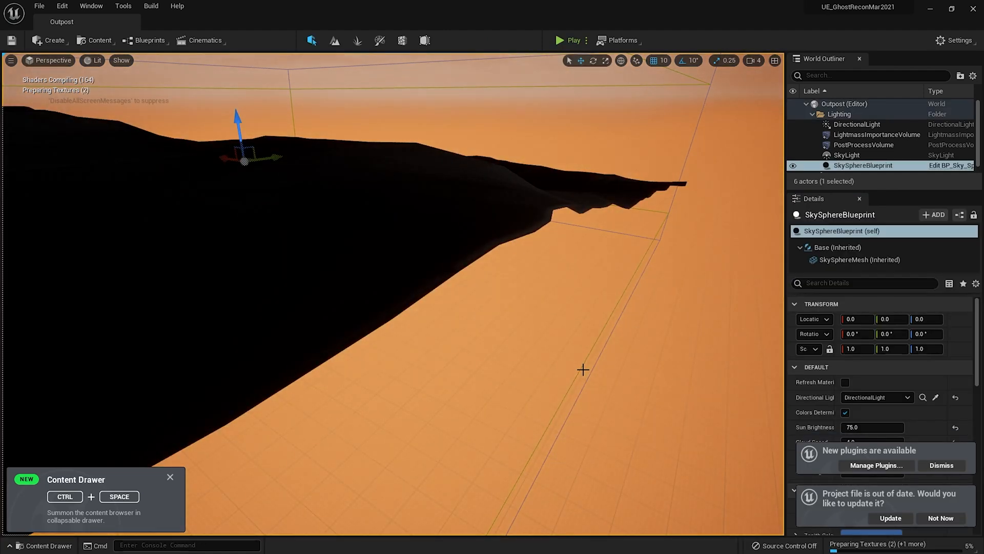
mouse_move(169, 493)
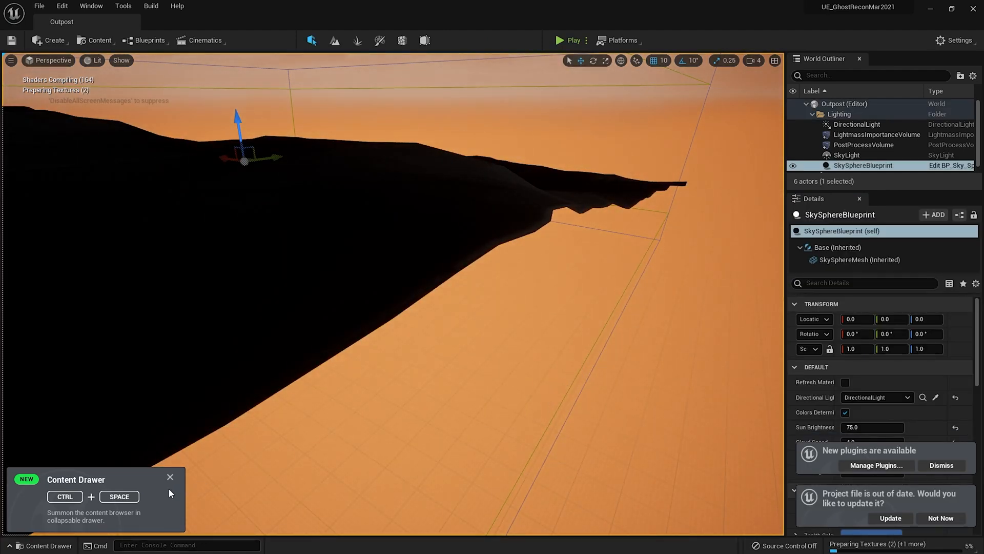